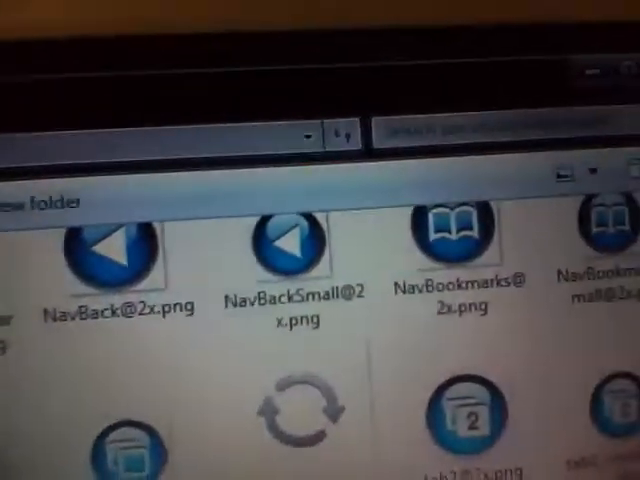
- Scroll through the Bundles folder's com.apple list to review the bundle folders
scroll(down, 3)
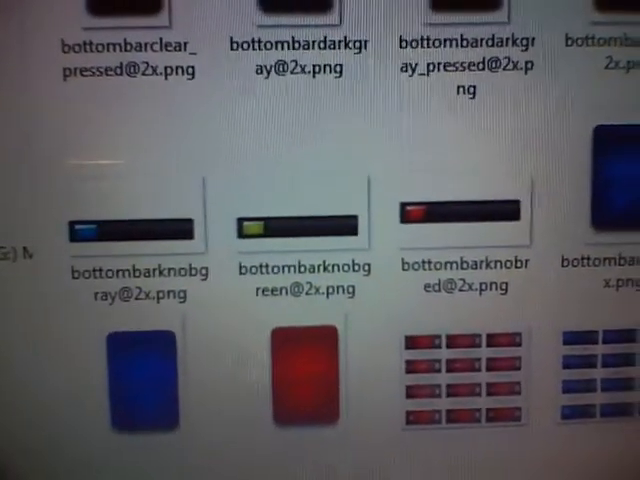
scroll(up, 3)
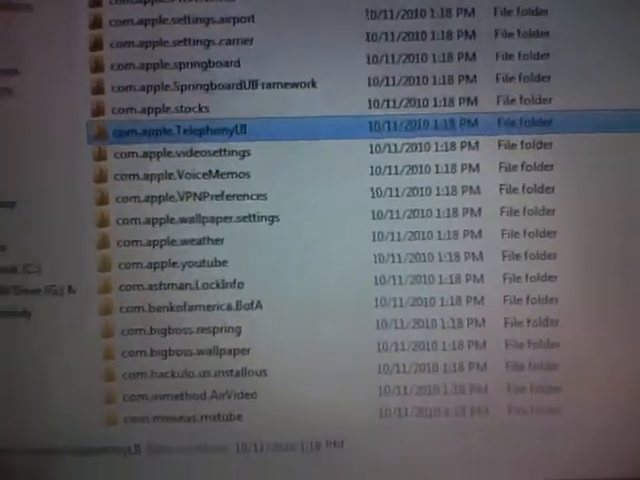
scroll(up, 3)
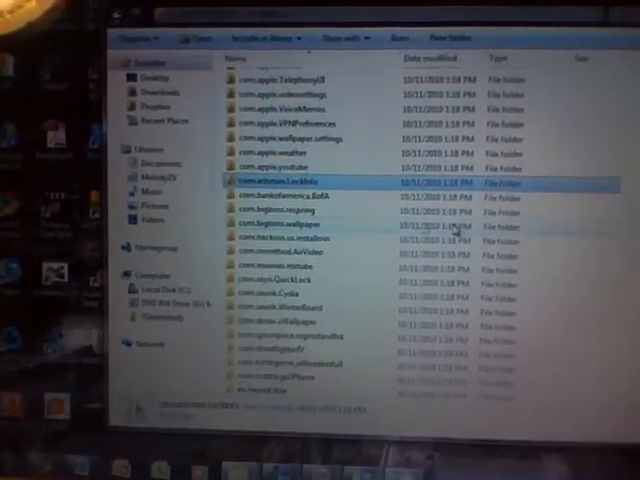
double_click(264, 290)
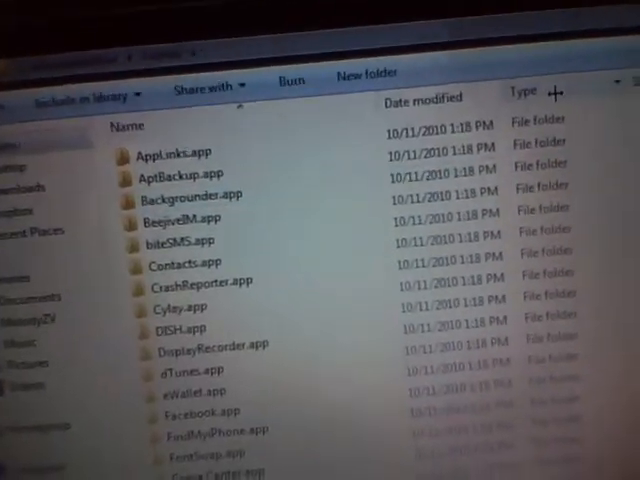
scroll(down, 3)
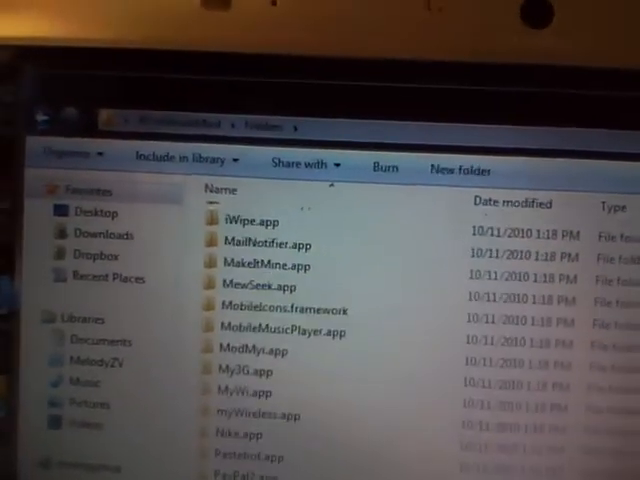
scroll(up, 3)
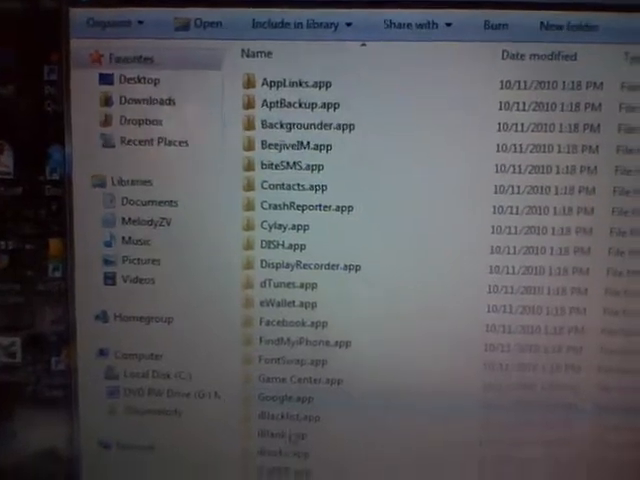
scroll(down, 3)
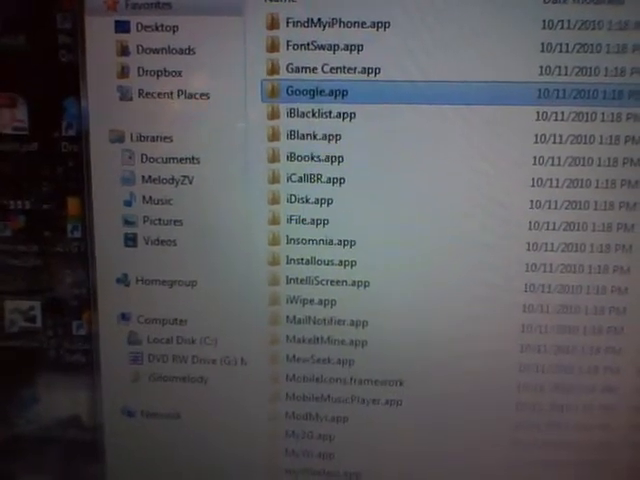
scroll(down, 3)
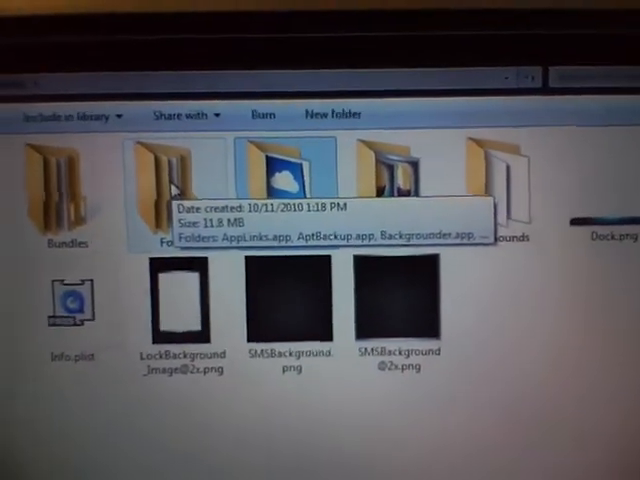
- Select the Icons folder in the theme's root folder
click(318, 176)
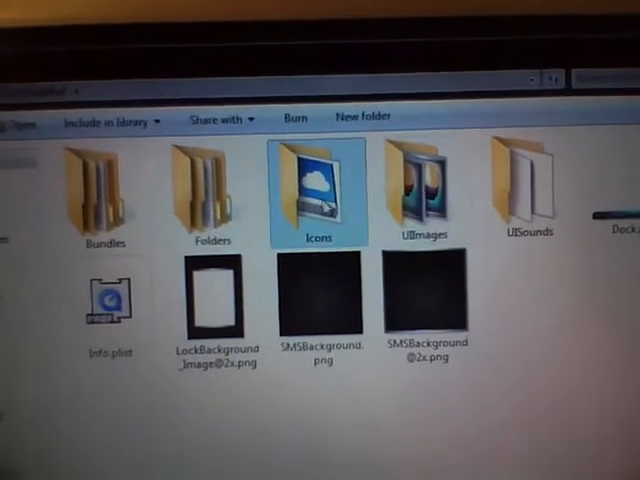